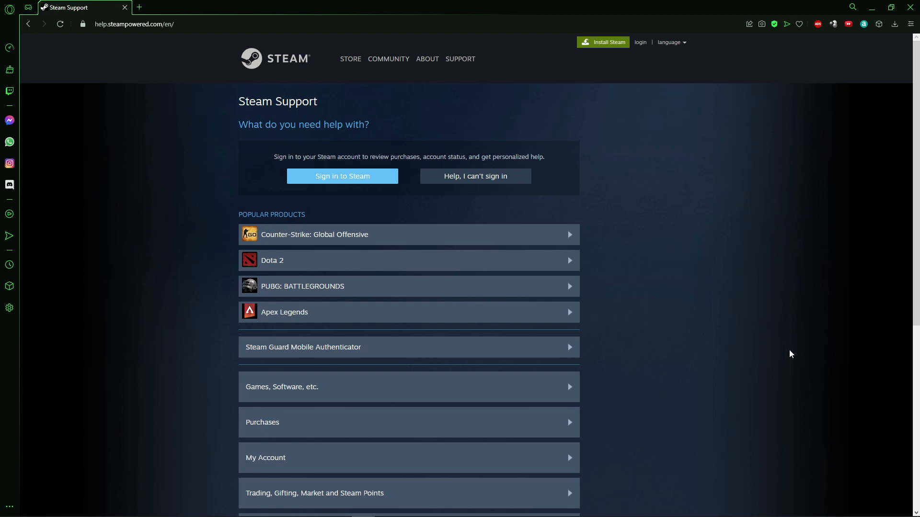
Reach the FINAL FANTASY XIV Online help page by searching 'final' under Games, Software, etc.
scroll(down, 3)
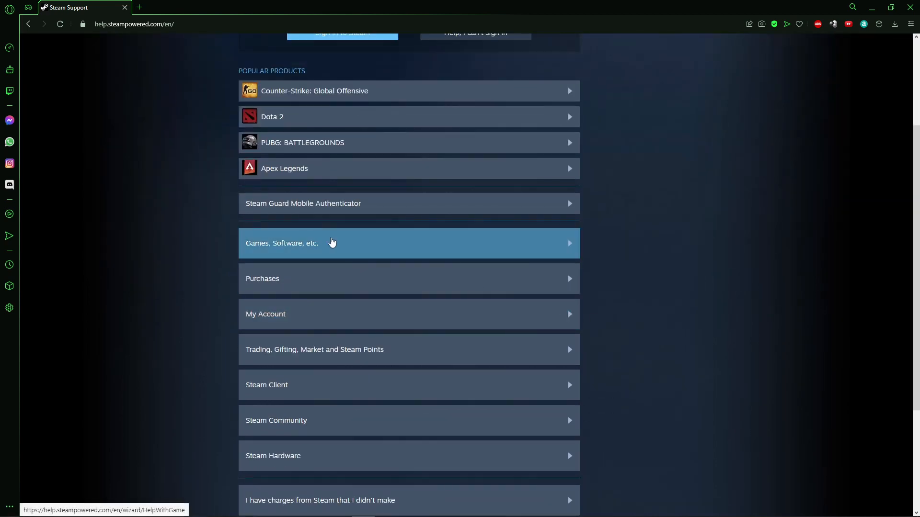
mouse_move(333, 245)
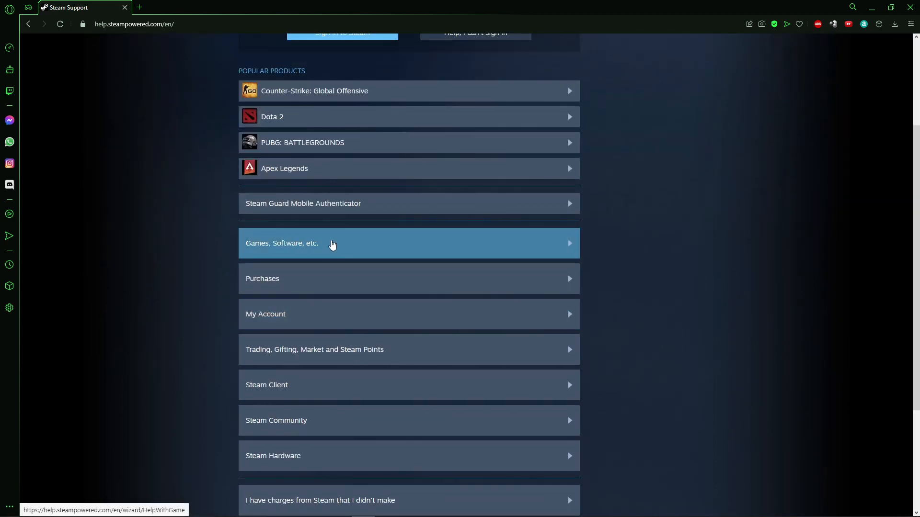
click(303, 243)
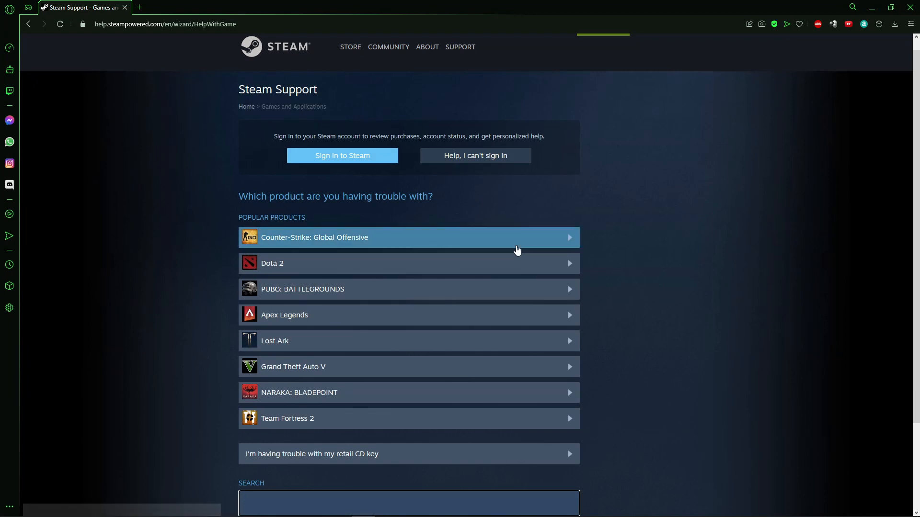
scroll(down, 3)
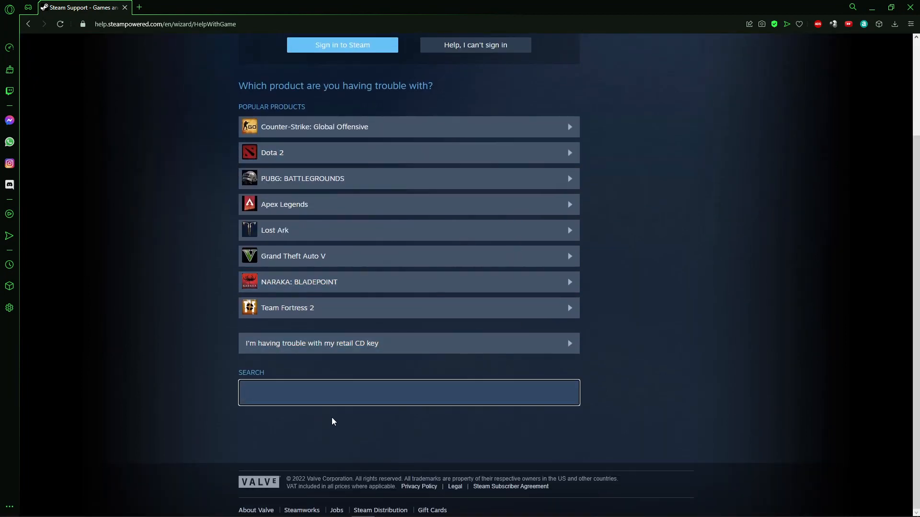
text(final fantasy x)
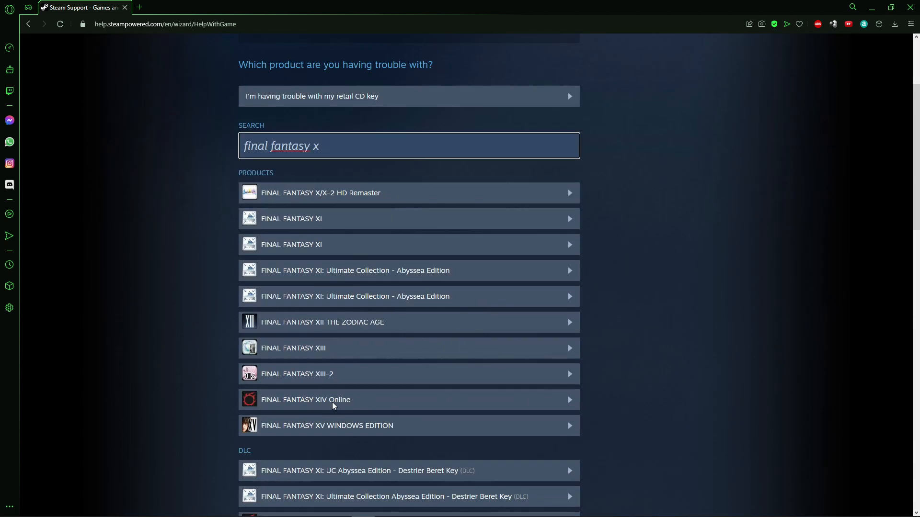
mouse_move(366, 402)
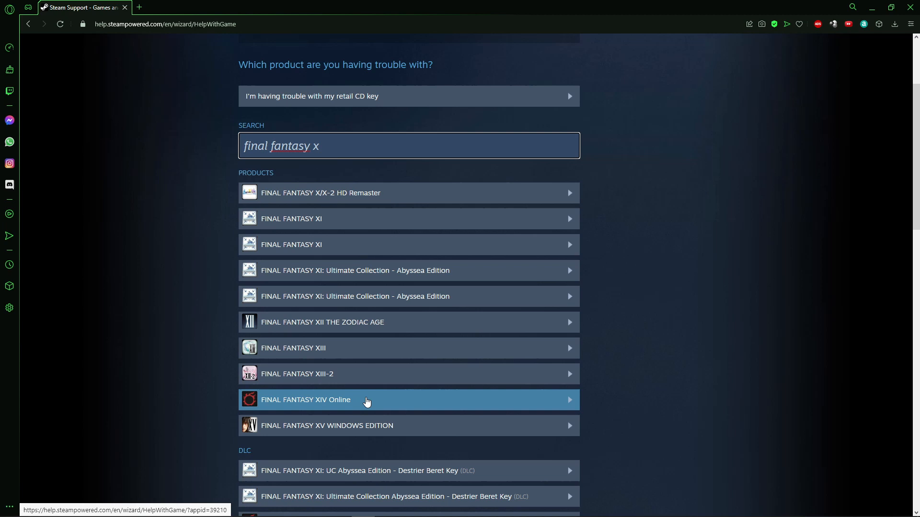
mouse_move(361, 404)
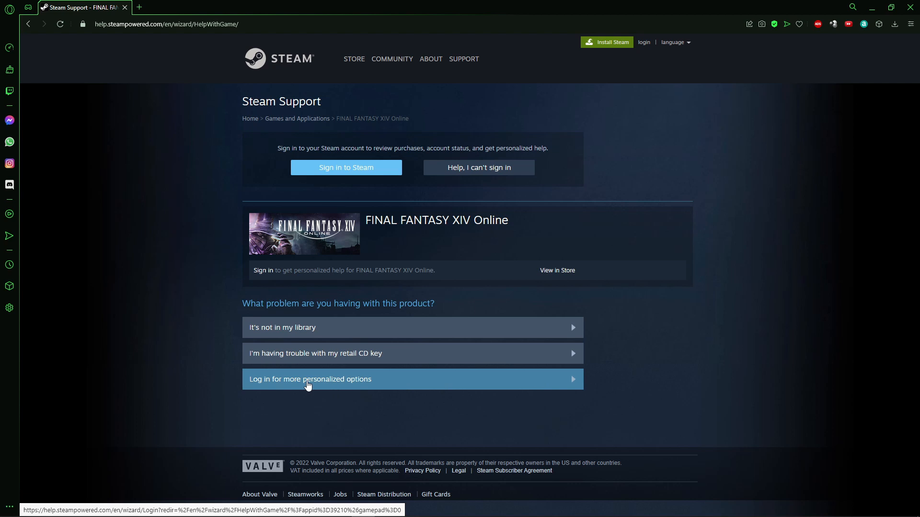
Choose 'Log in for more personalized options' to reach the Steam sign-in page.
click(308, 385)
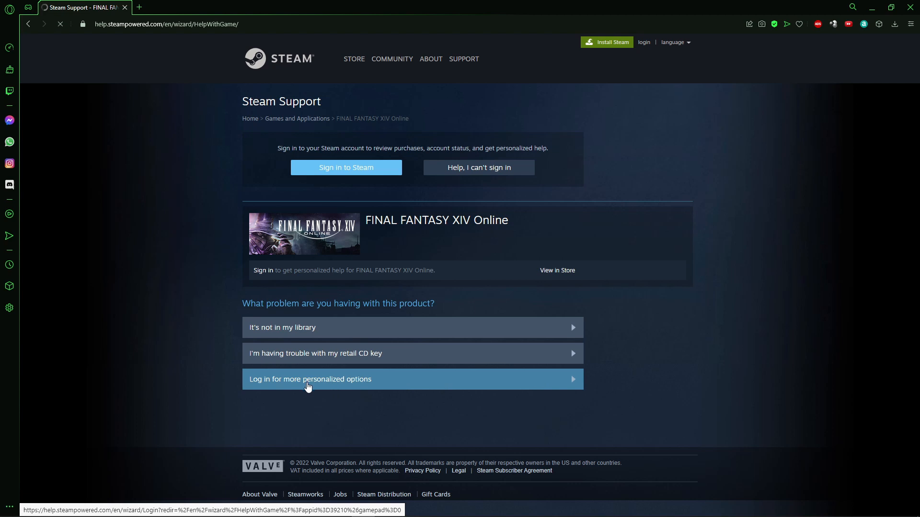
click(309, 380)
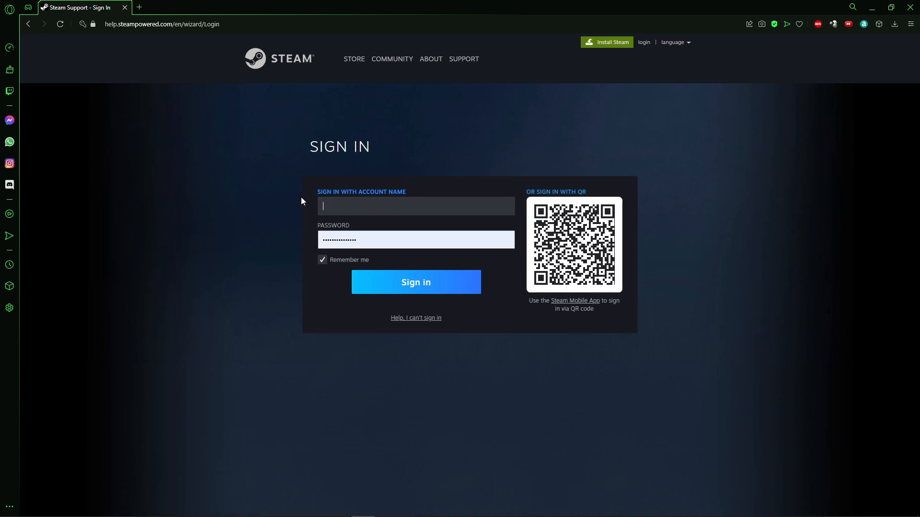
mouse_move(270, 201)
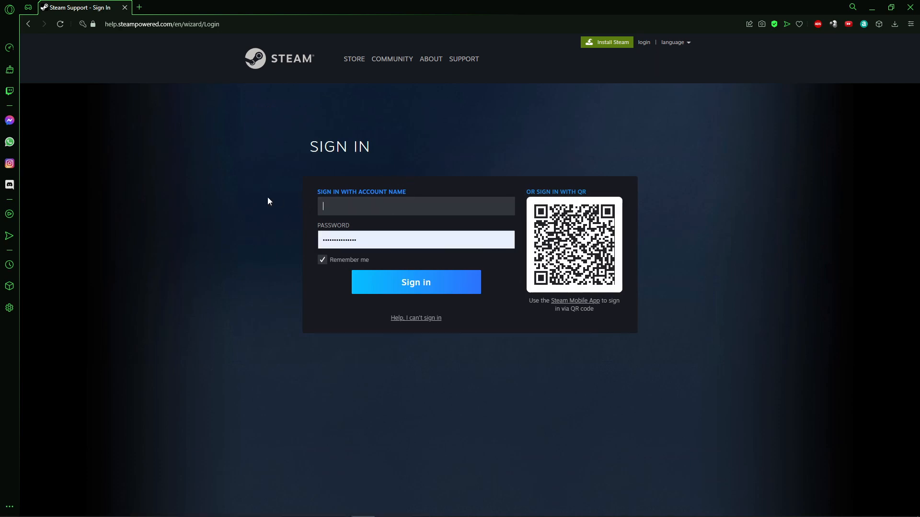
mouse_move(253, 200)
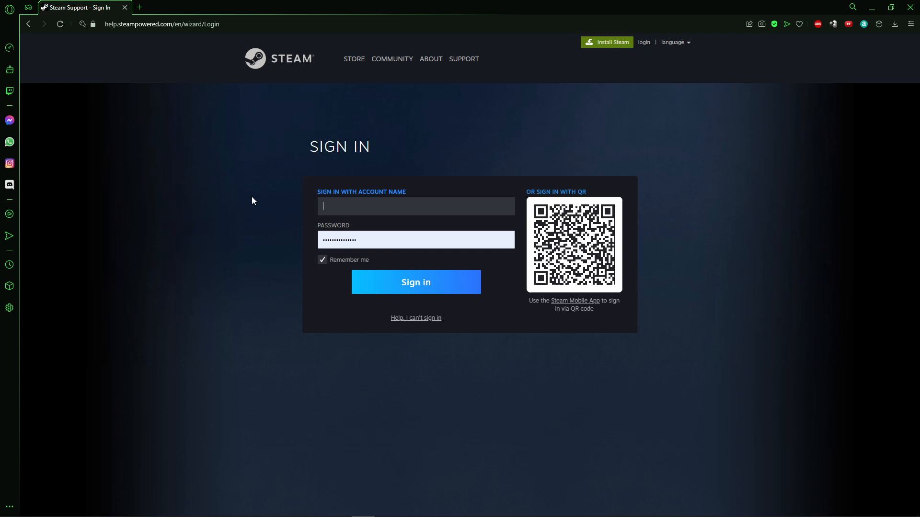